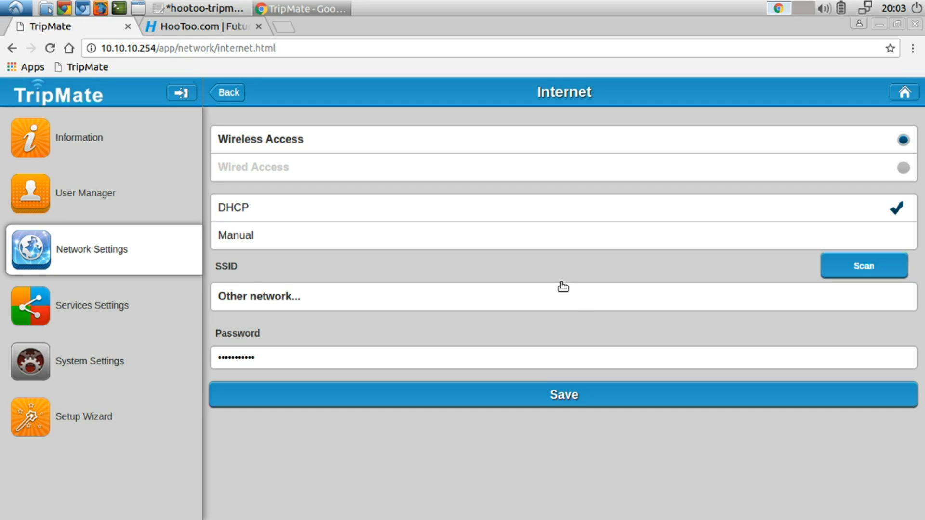
pyautogui.moveTo(445, 213)
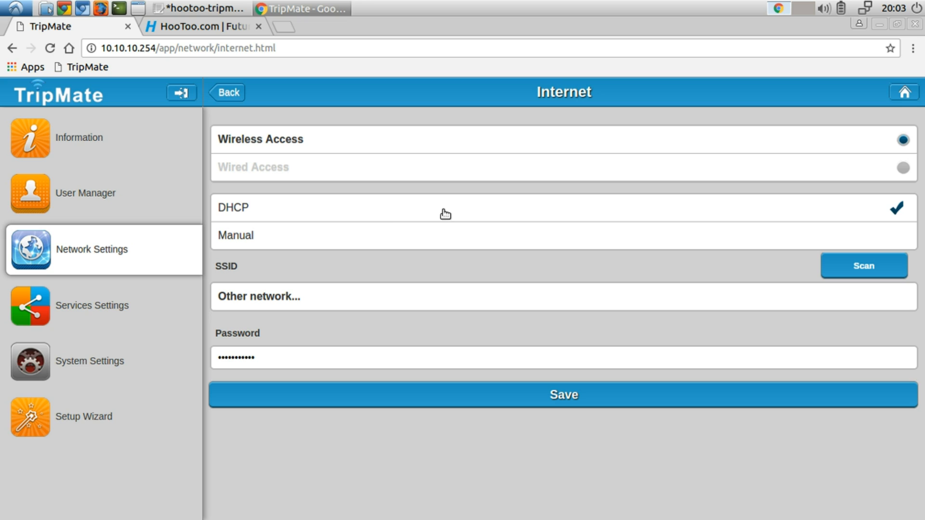
pyautogui.moveTo(351, 240)
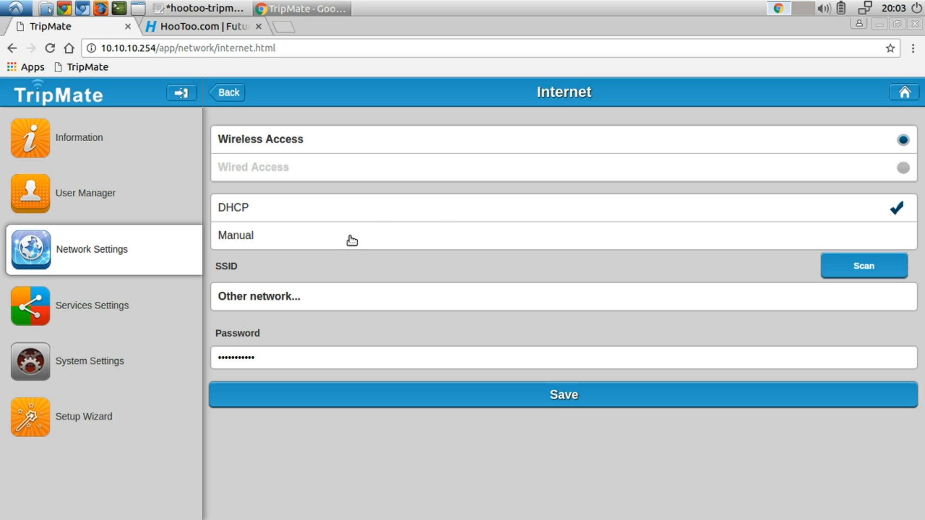
pyautogui.moveTo(360, 167)
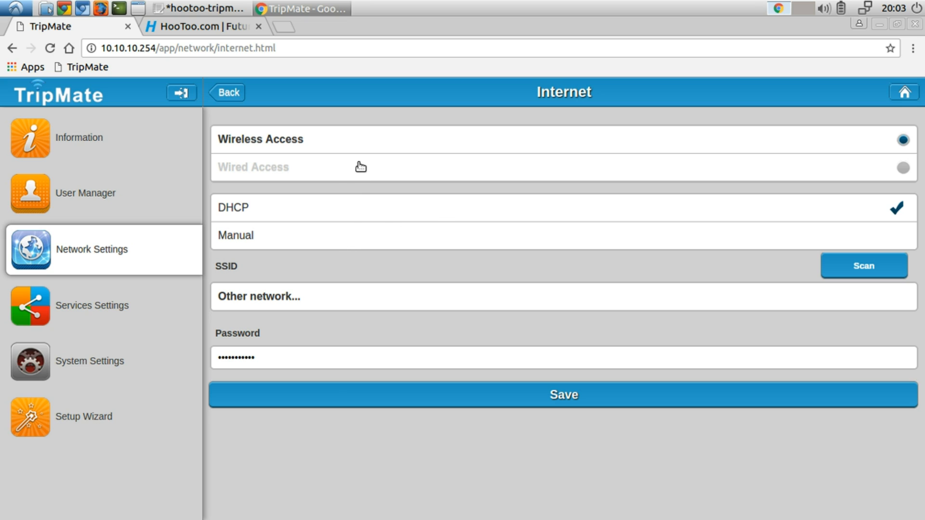
pyautogui.moveTo(384, 160)
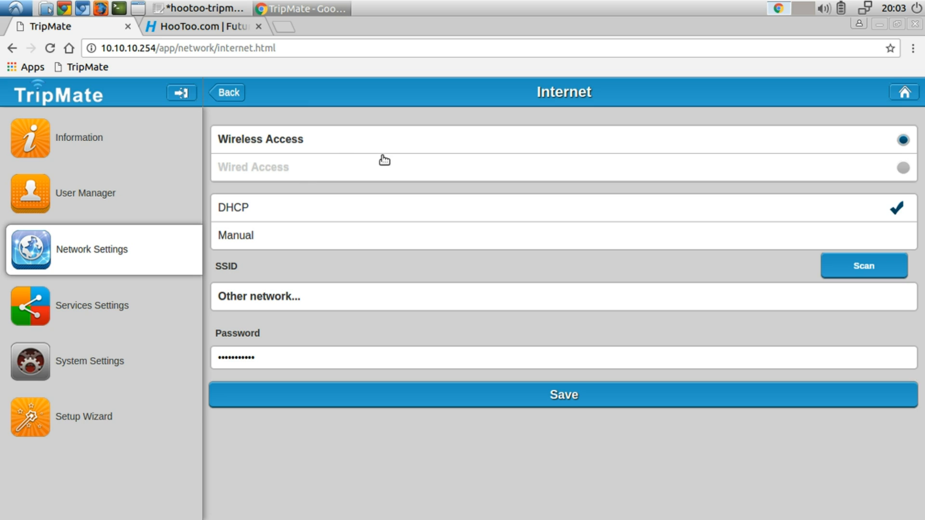
pyautogui.moveTo(297, 330)
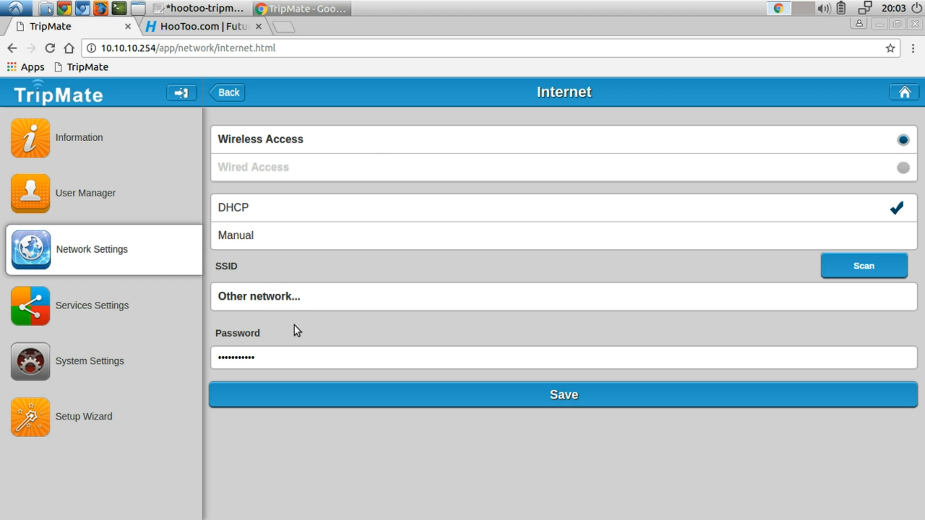
pyautogui.moveTo(333, 298)
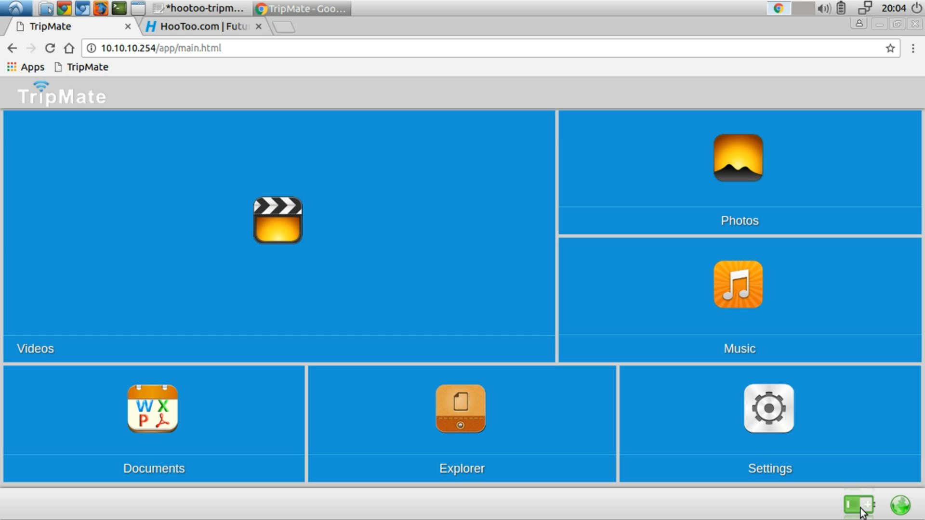
pyautogui.moveTo(826, 504)
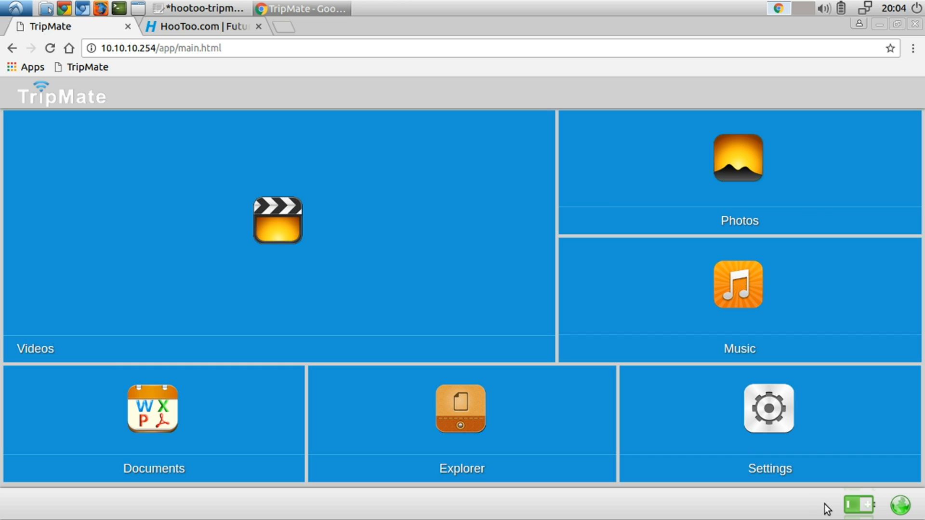
pyautogui.moveTo(843, 509)
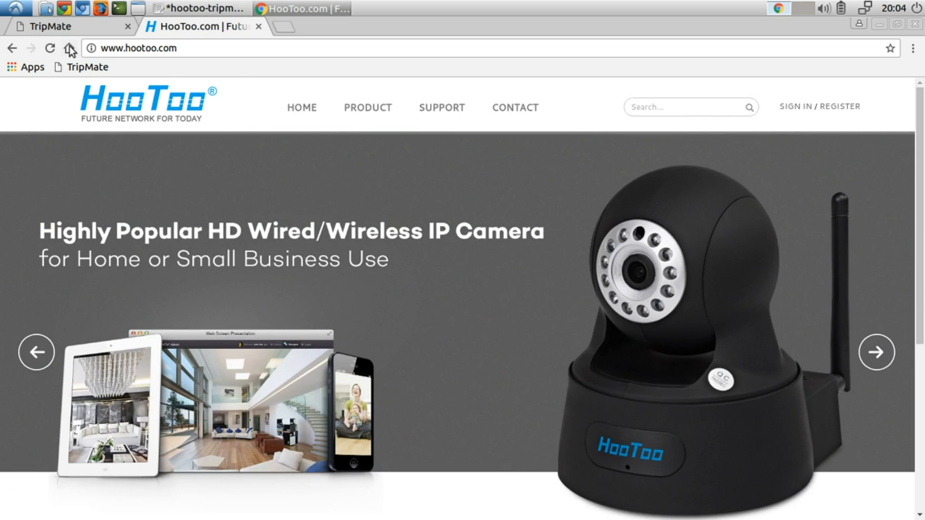
# Reload the HooToo.com home page, then open TripMate's Settings and Network Settings.
pyautogui.click(69, 48)
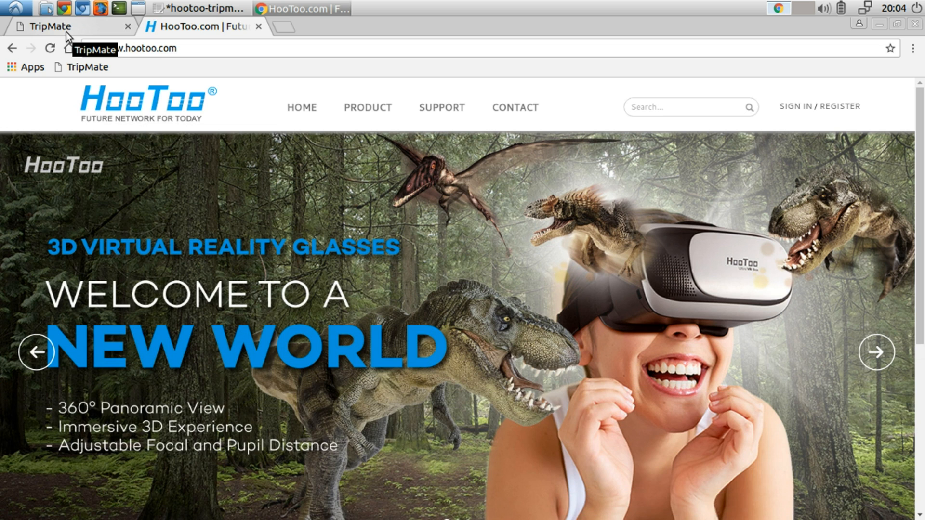
pyautogui.click(46, 26)
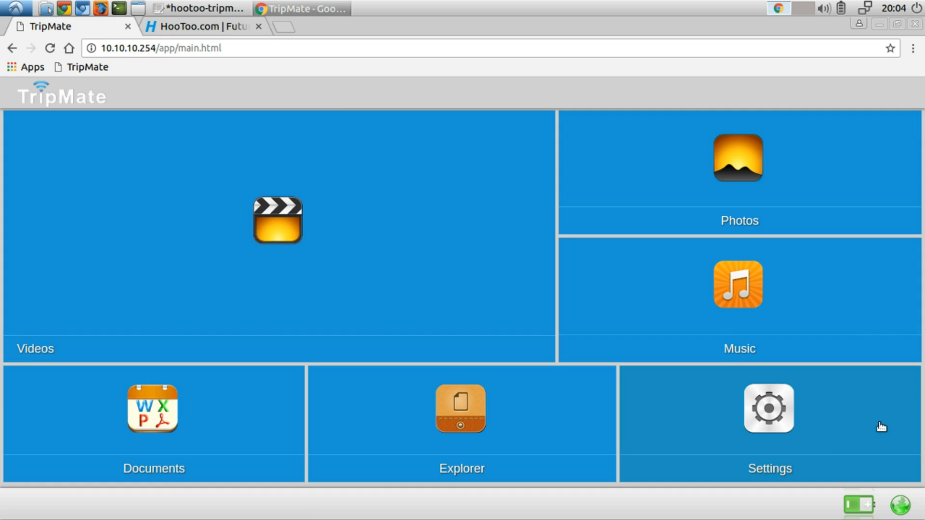
pyautogui.click(769, 423)
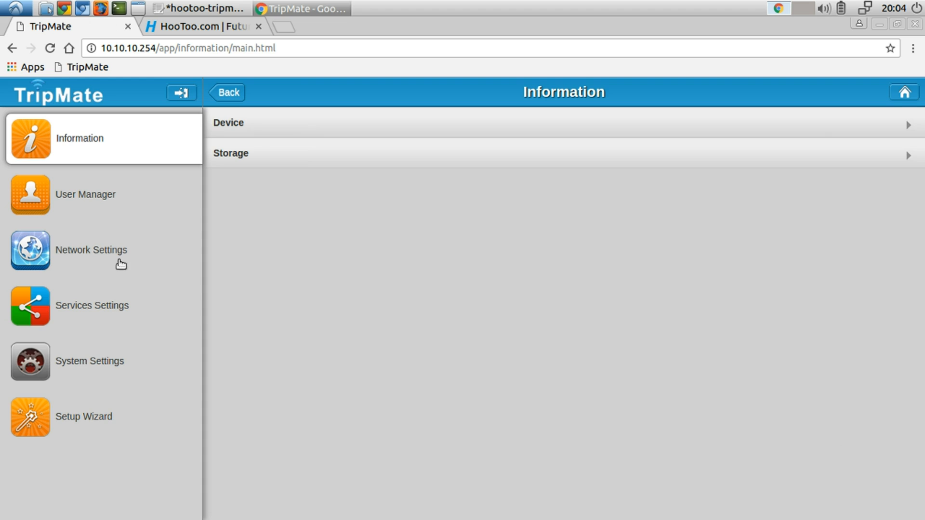
pyautogui.click(92, 249)
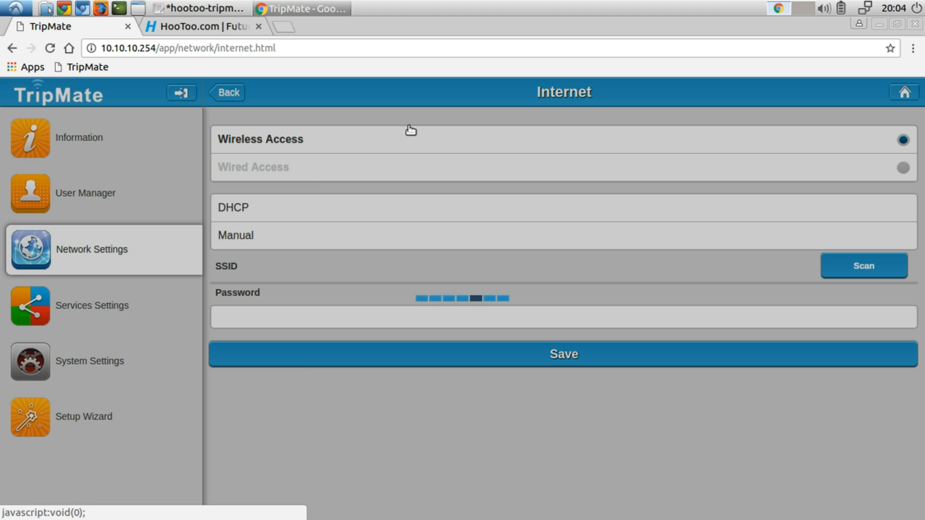
# Open the Internet page so nearby networks load, with SkyLab connected via DHCP.
pyautogui.click(863, 266)
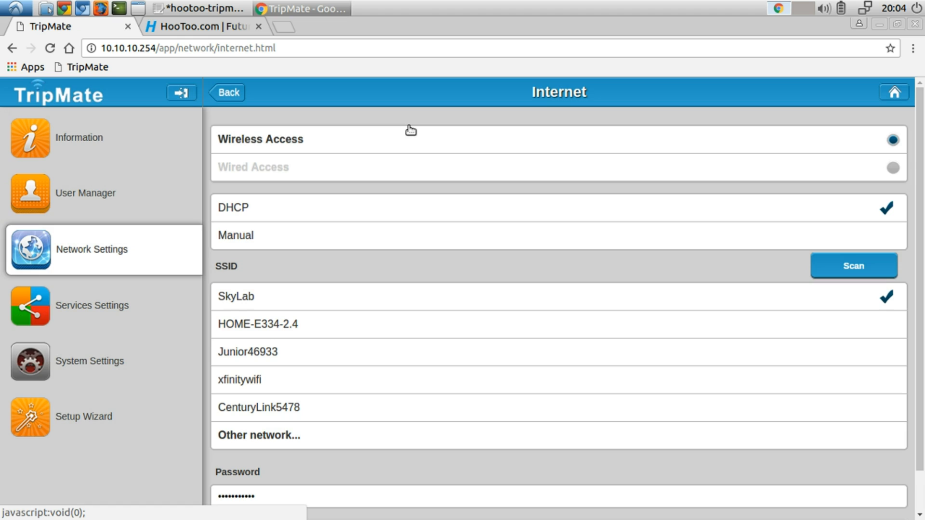
pyautogui.moveTo(238, 329)
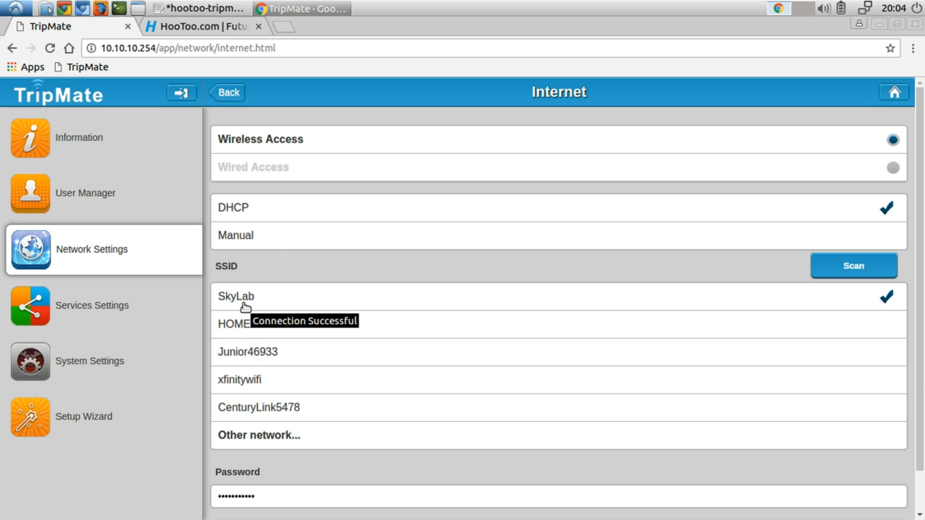
pyautogui.moveTo(425, 274)
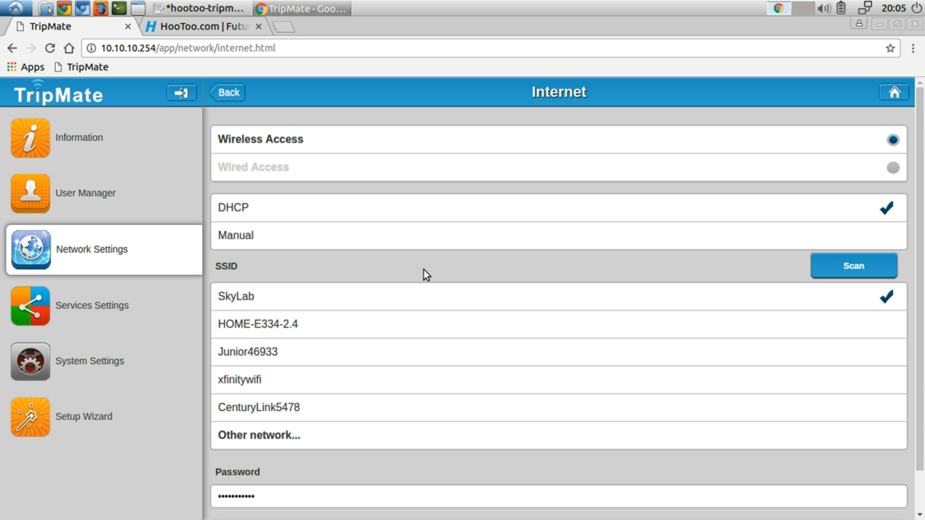
pyautogui.moveTo(437, 247)
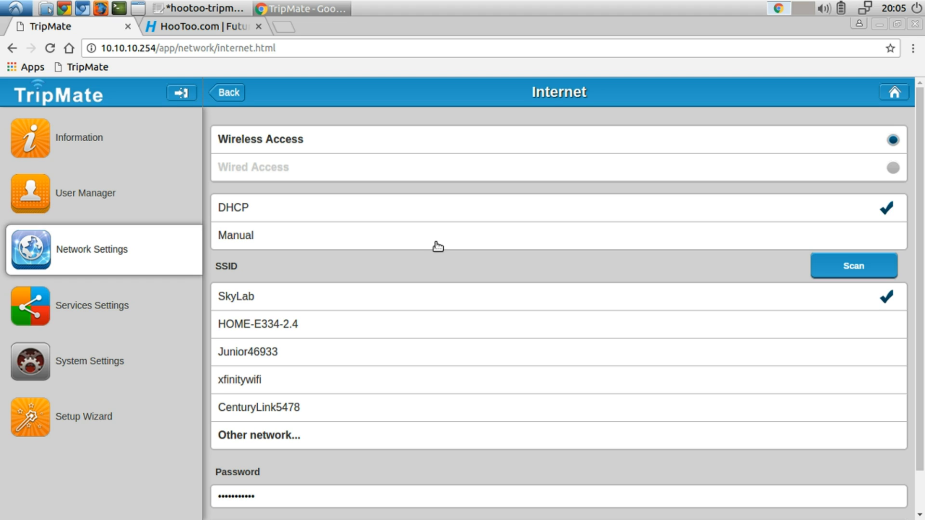
pyautogui.moveTo(326, 94)
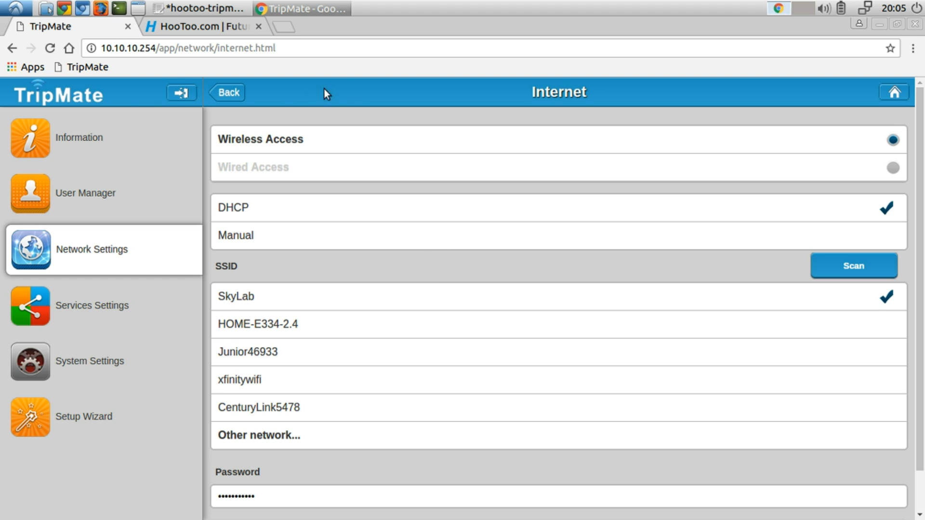
pyautogui.moveTo(533, 327)
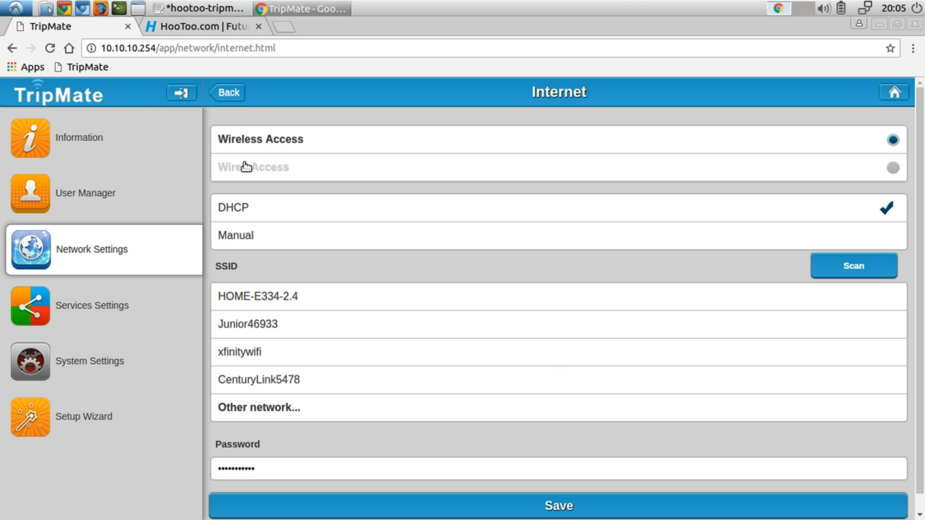
pyautogui.moveTo(471, 233)
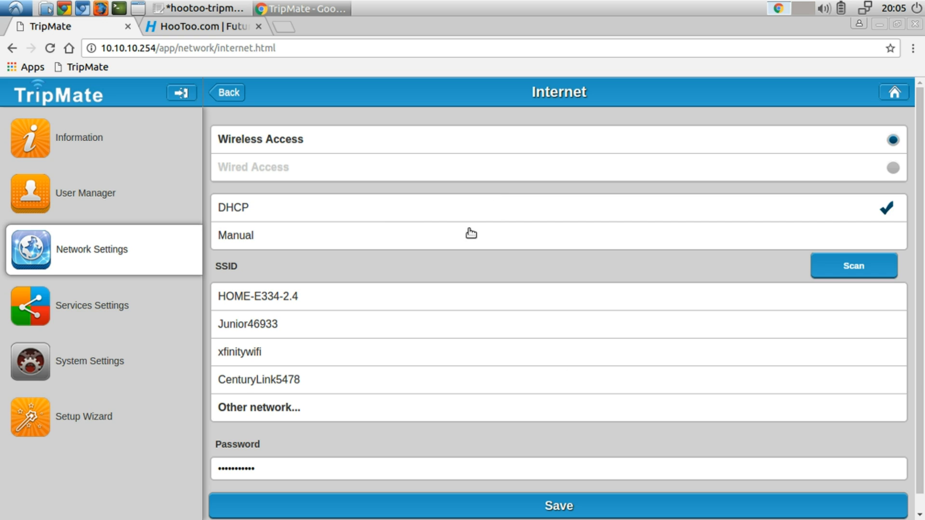
pyautogui.moveTo(50, 49)
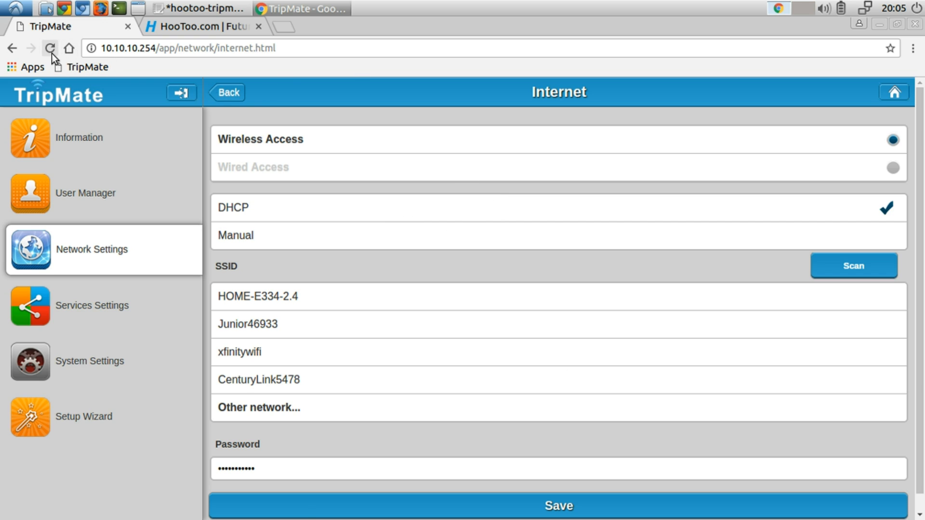
# Reload the Internet page to show Wired Access on Dynamic IP, then scroll down.
pyautogui.click(892, 167)
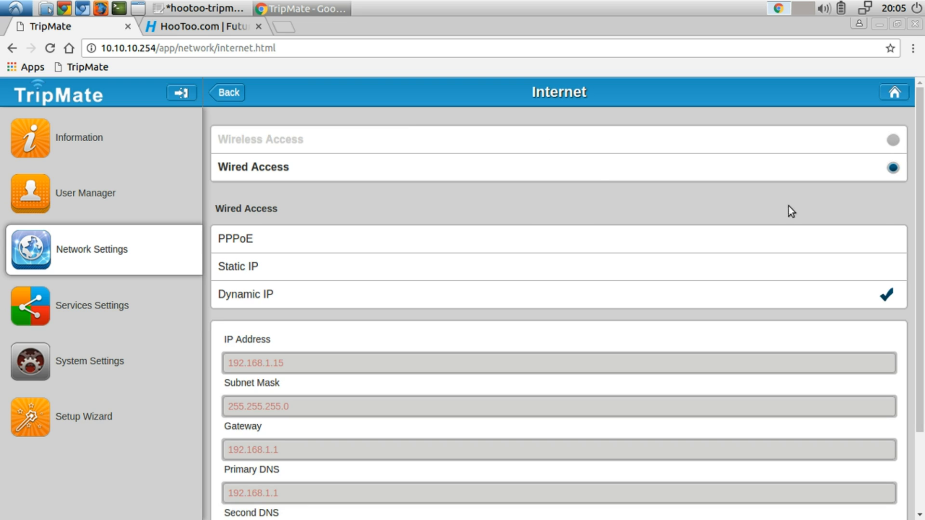
pyautogui.moveTo(724, 202)
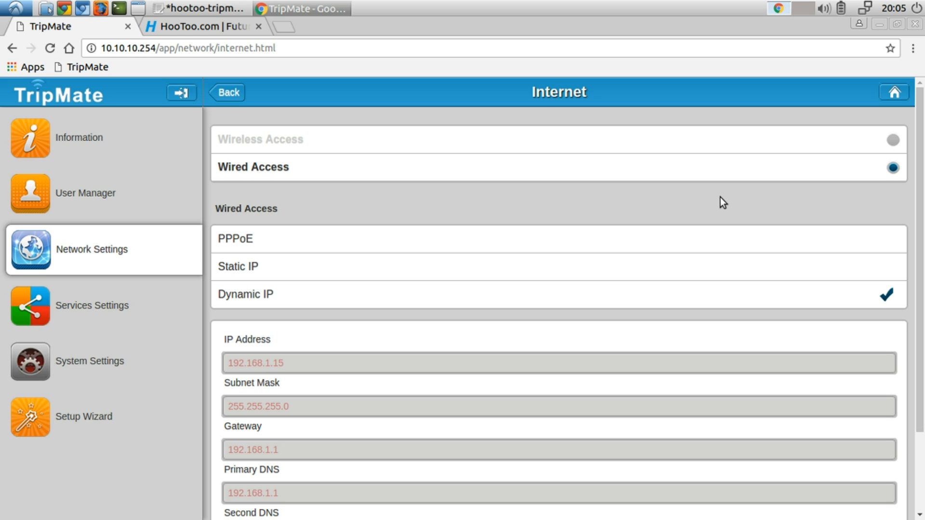
pyautogui.moveTo(417, 376)
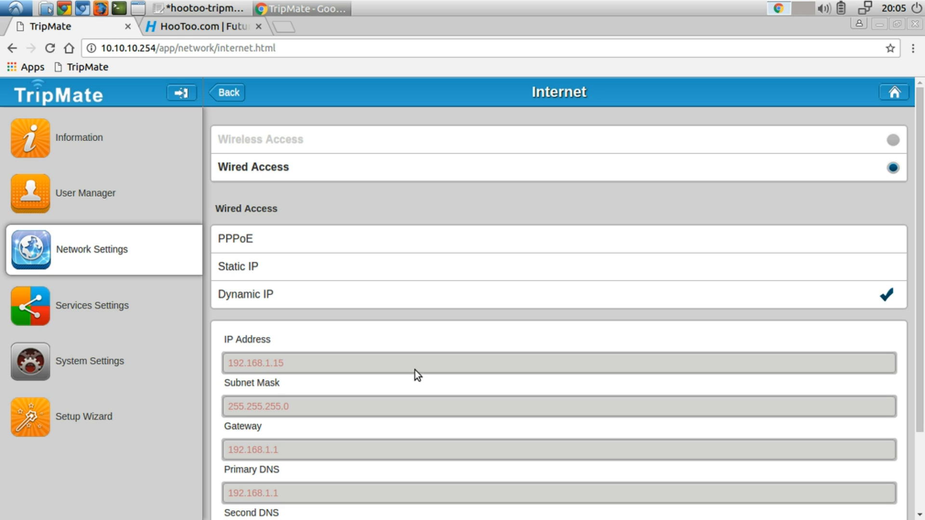
pyautogui.moveTo(279, 304)
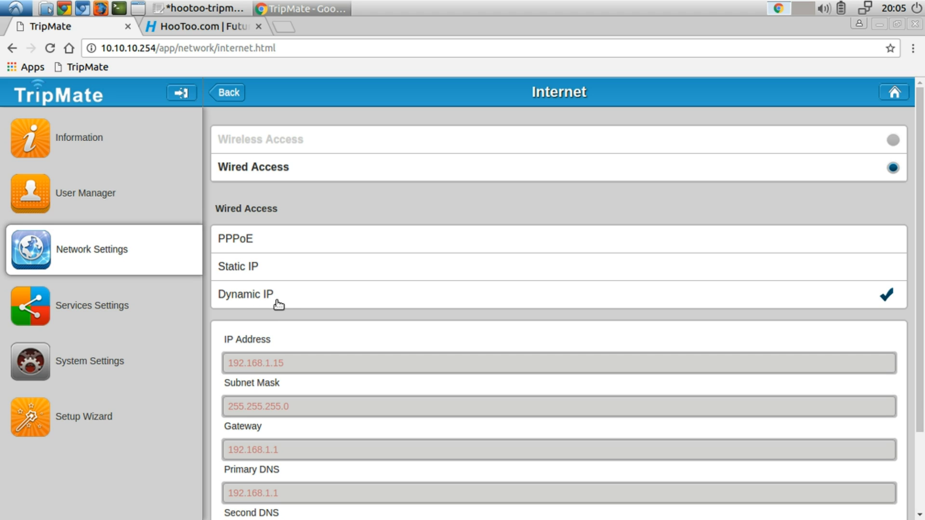
pyautogui.scroll(-3)
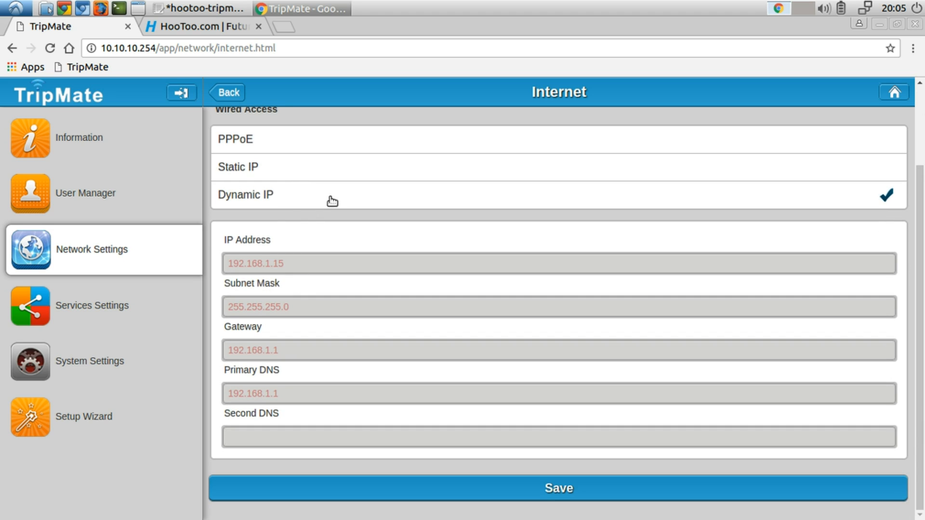
pyautogui.moveTo(285, 200)
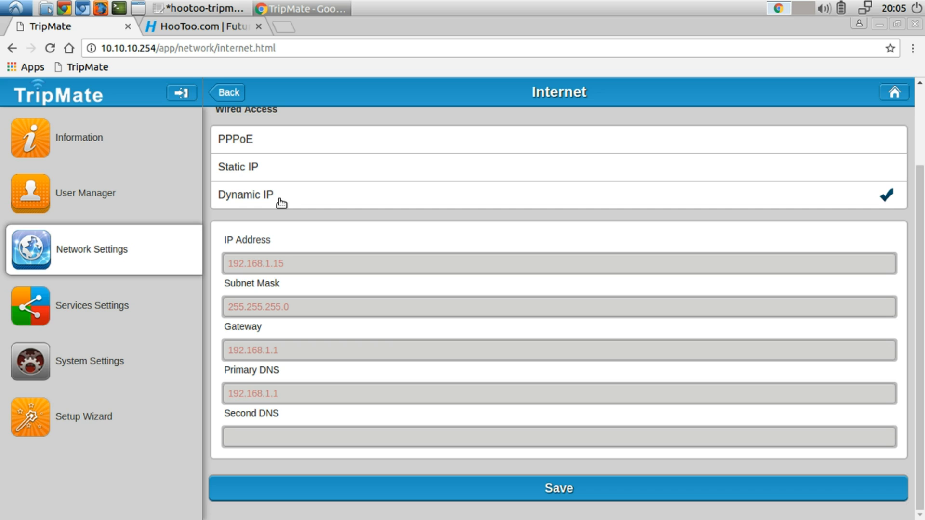
pyautogui.moveTo(247, 272)
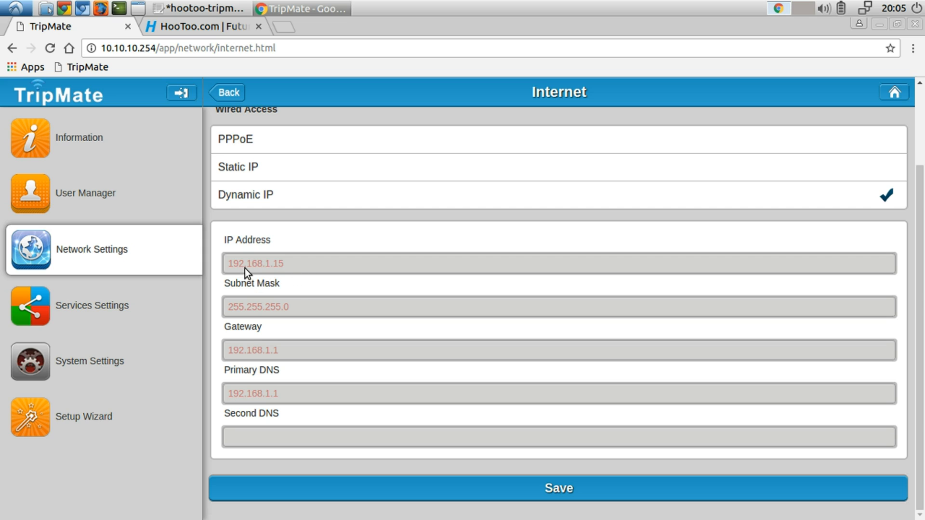
pyautogui.moveTo(264, 265)
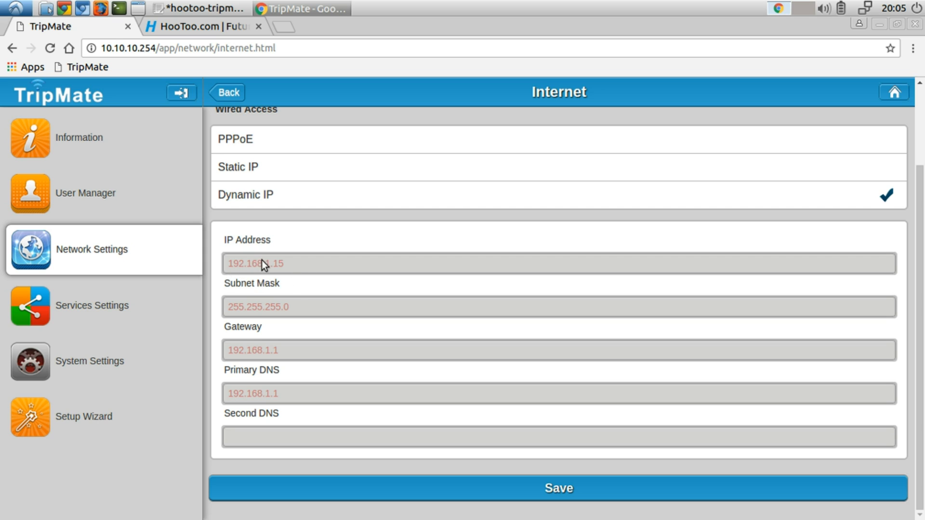
pyautogui.moveTo(302, 389)
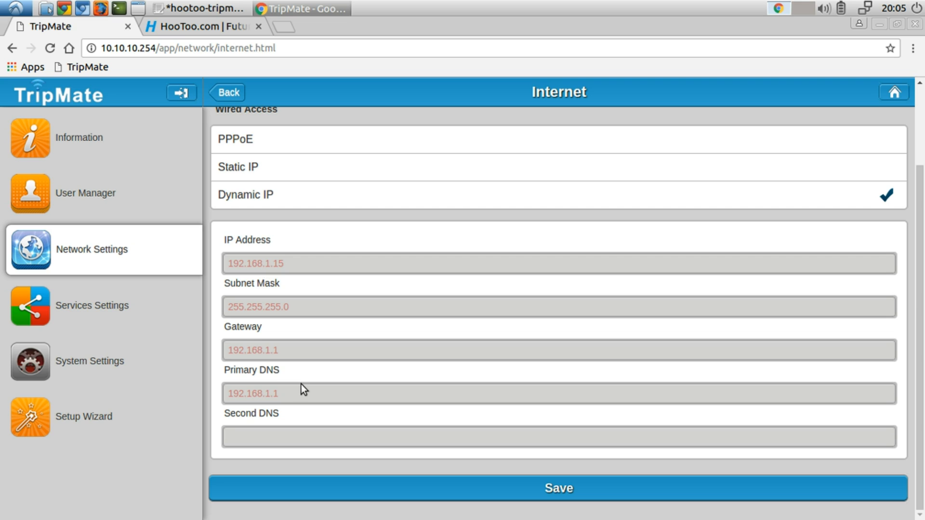
pyautogui.moveTo(297, 279)
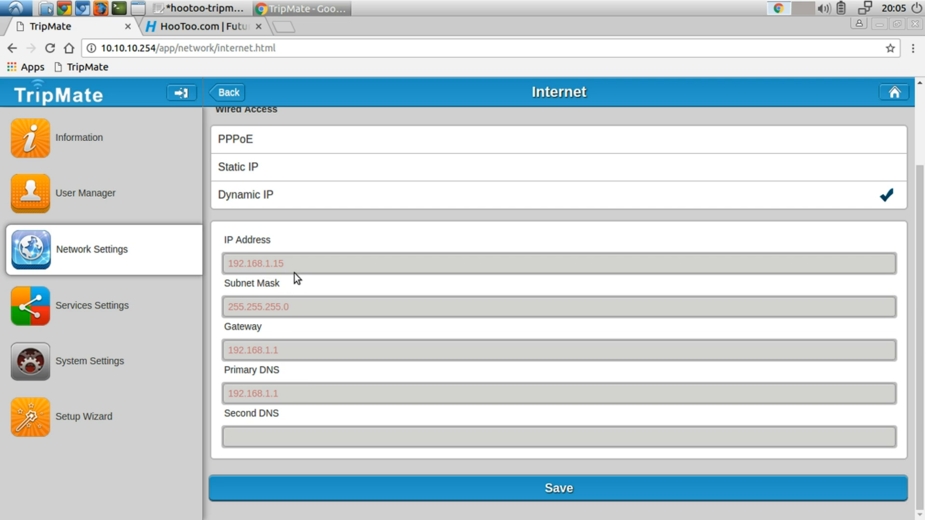
pyautogui.moveTo(302, 289)
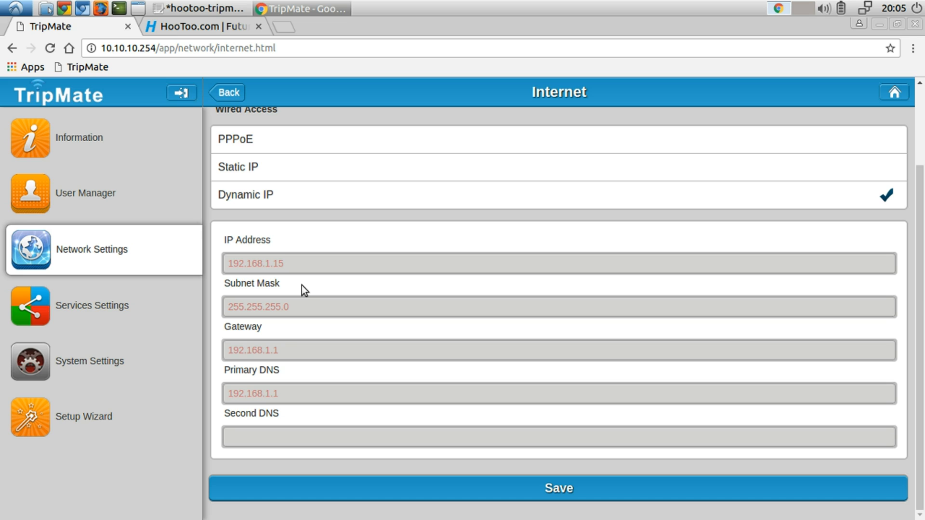
pyautogui.scroll(3)
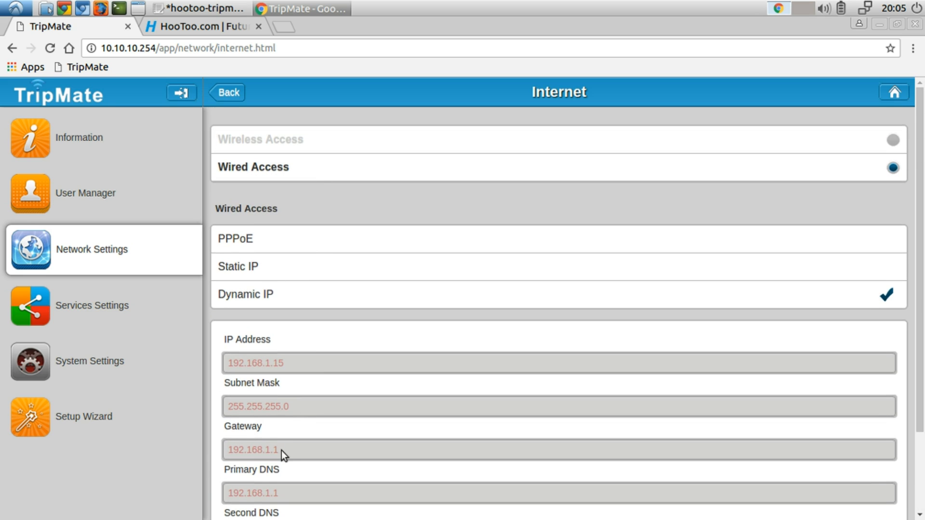
pyautogui.doubleClick(253, 449)
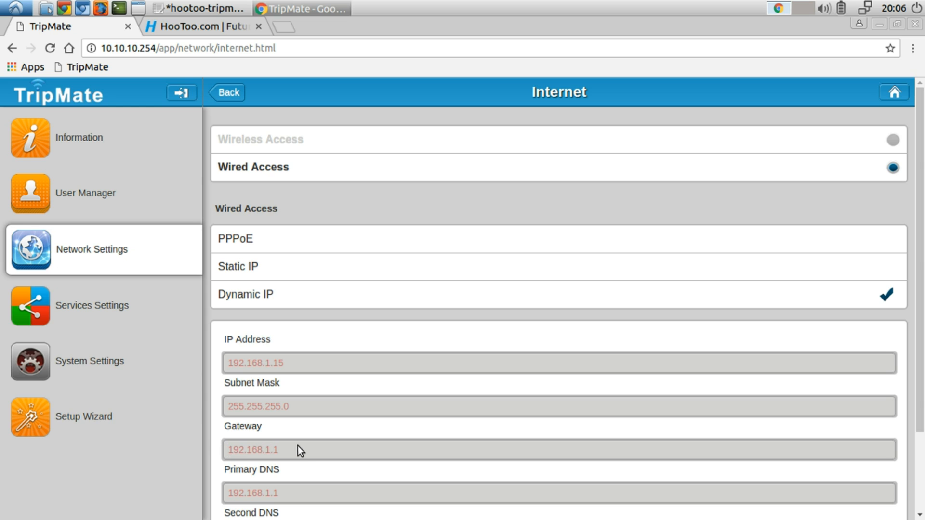
pyautogui.moveTo(282, 272)
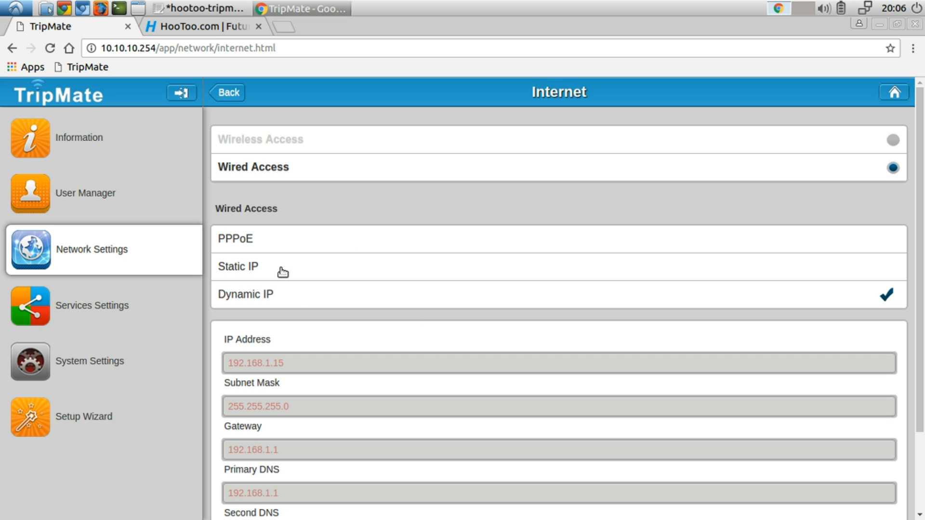
pyautogui.moveTo(230, 259)
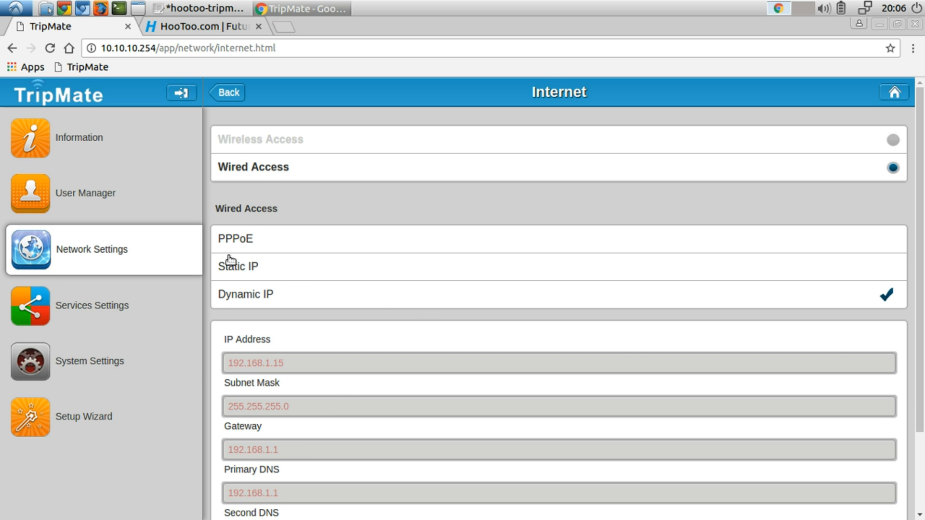
pyautogui.moveTo(341, 247)
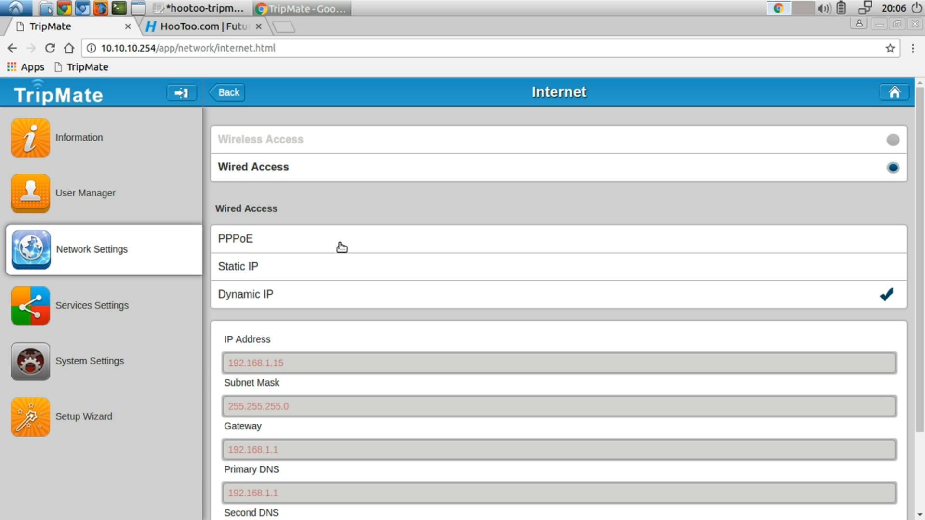
pyautogui.moveTo(225, 248)
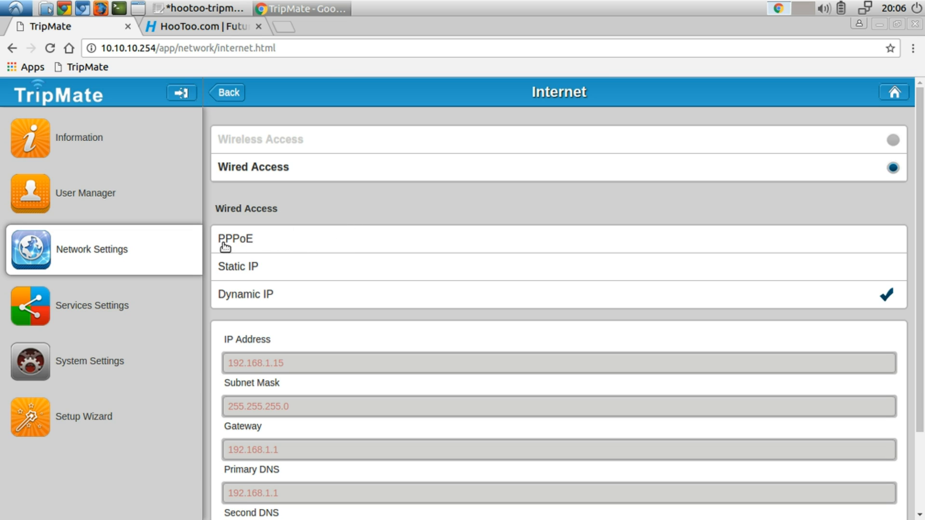
pyautogui.moveTo(236, 267)
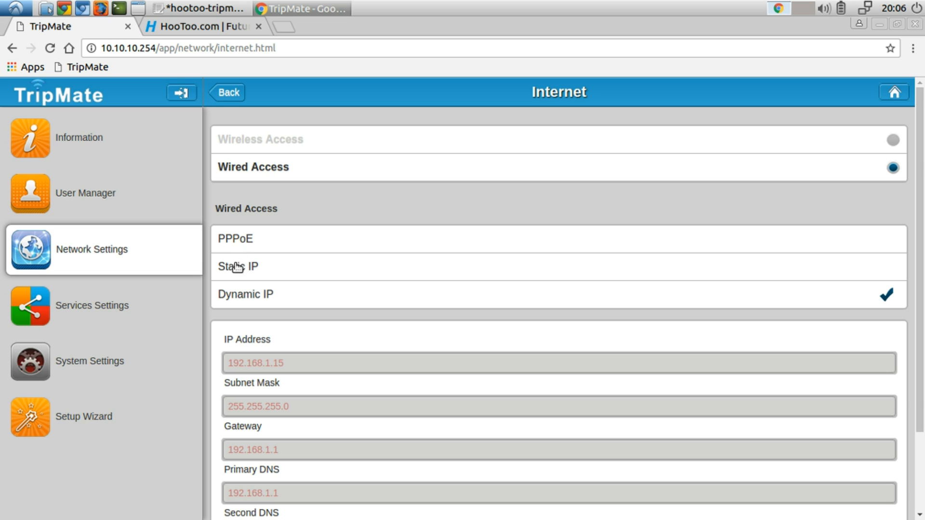
pyautogui.moveTo(349, 345)
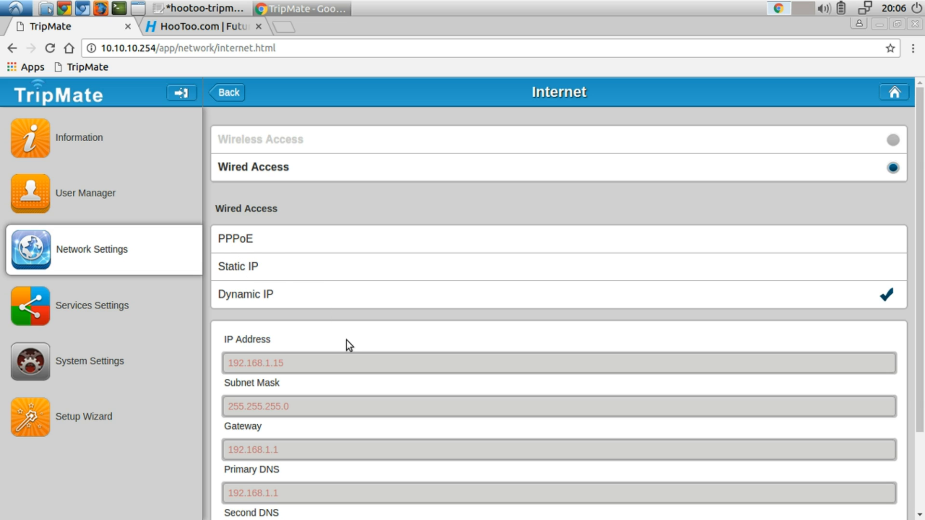
pyautogui.scroll(-3)
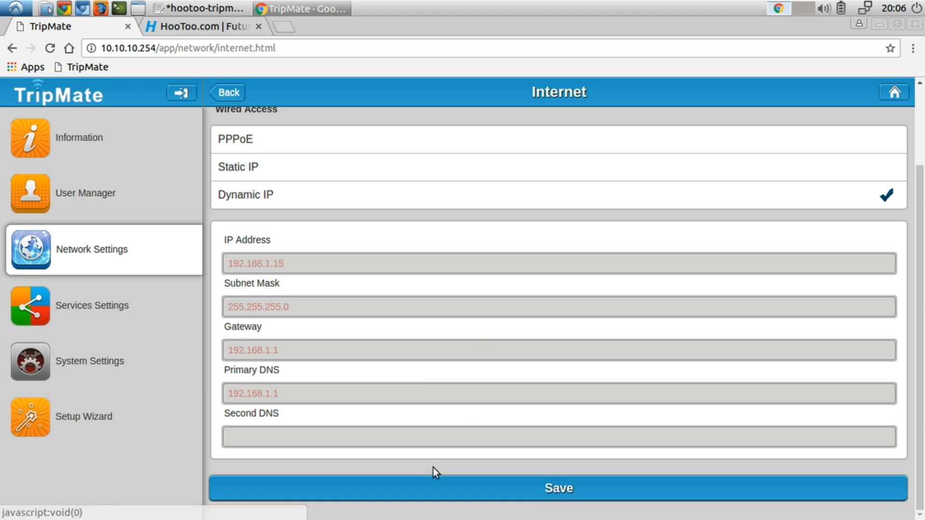
pyautogui.moveTo(362, 410)
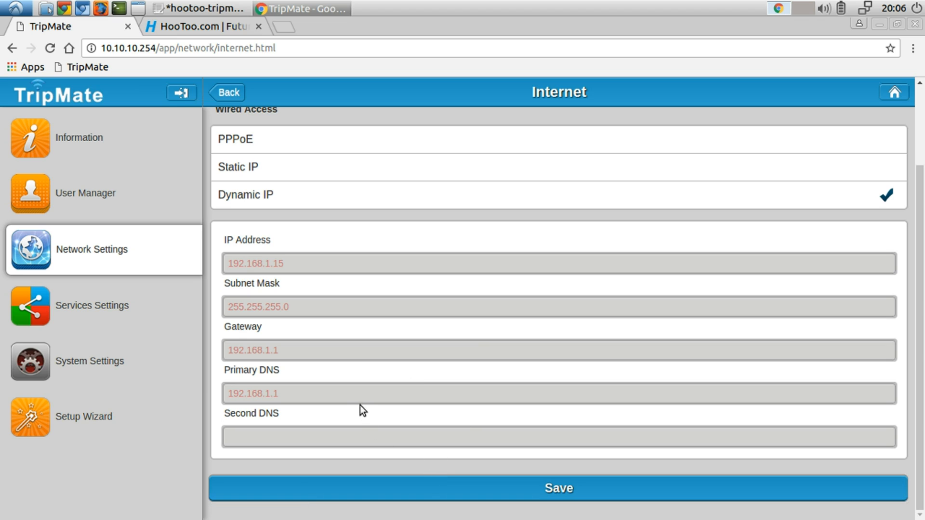
pyautogui.moveTo(207, 393)
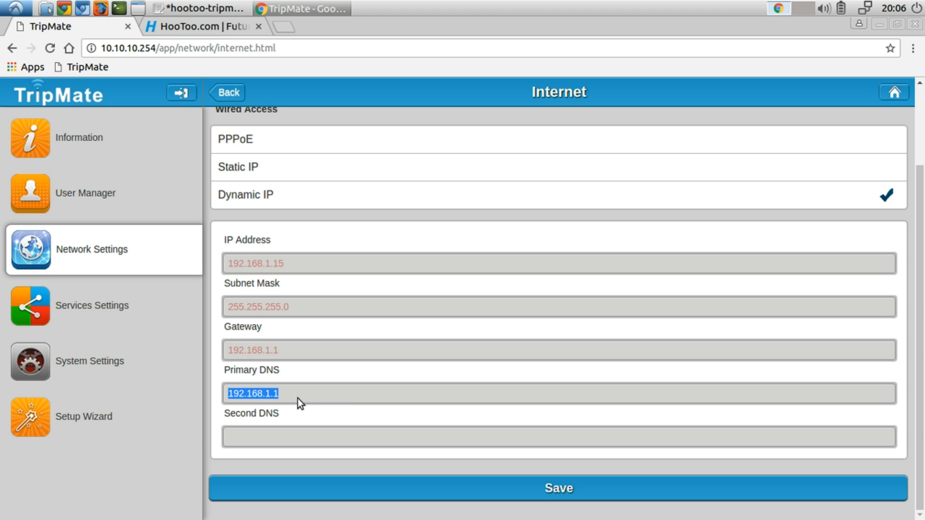
# Select the Primary DNS address 192.168.1.1 and bring up the firmware notes file.
pyautogui.click(201, 8)
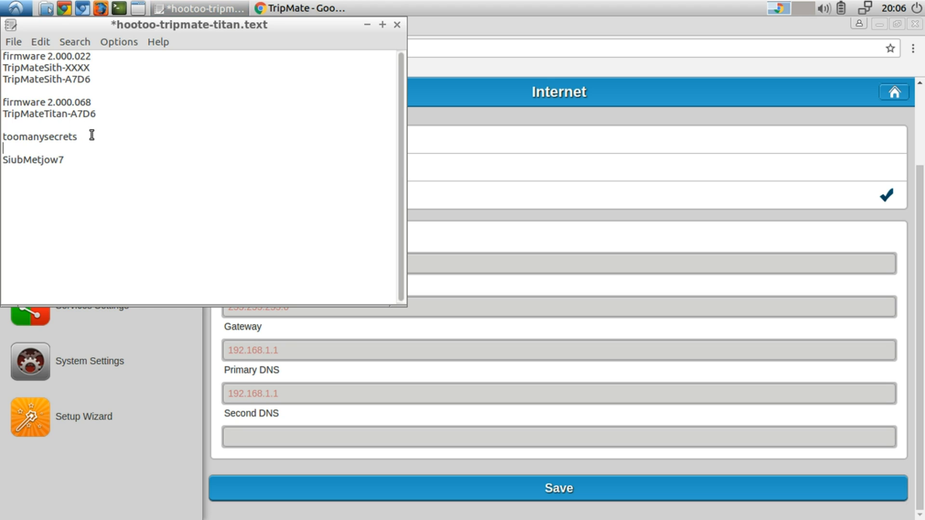
# Add DNS addresses 208.67.222.222 and 208.67.220.220 on new lines in the notes.
pyautogui.press('Return')
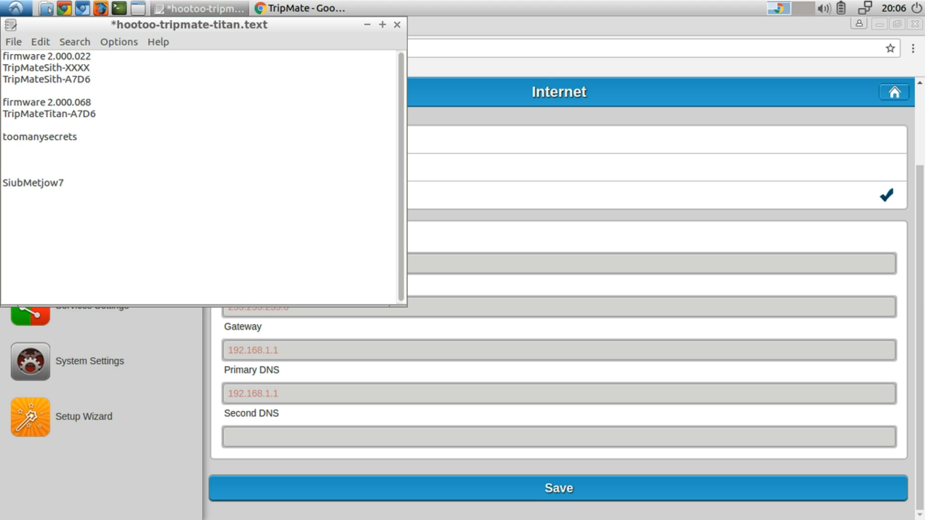
pyautogui.write('208.6')
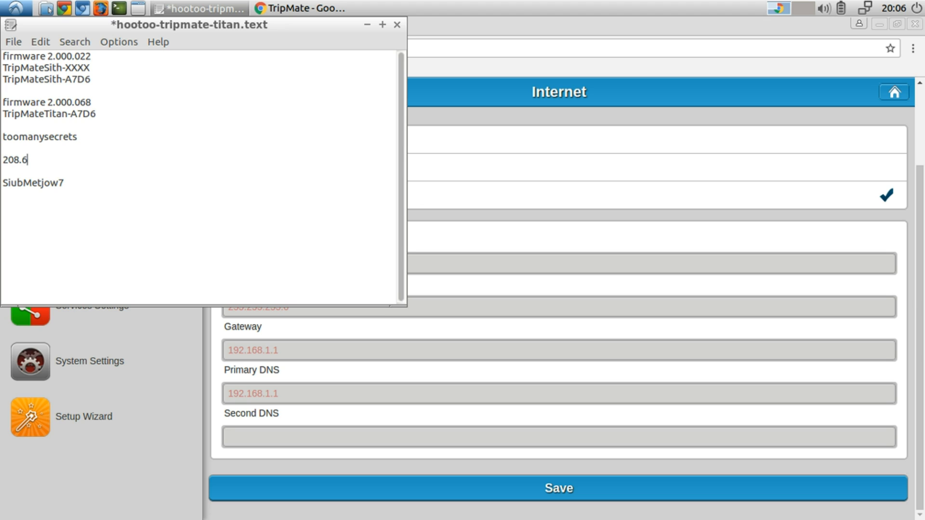
pyautogui.write('7.222')
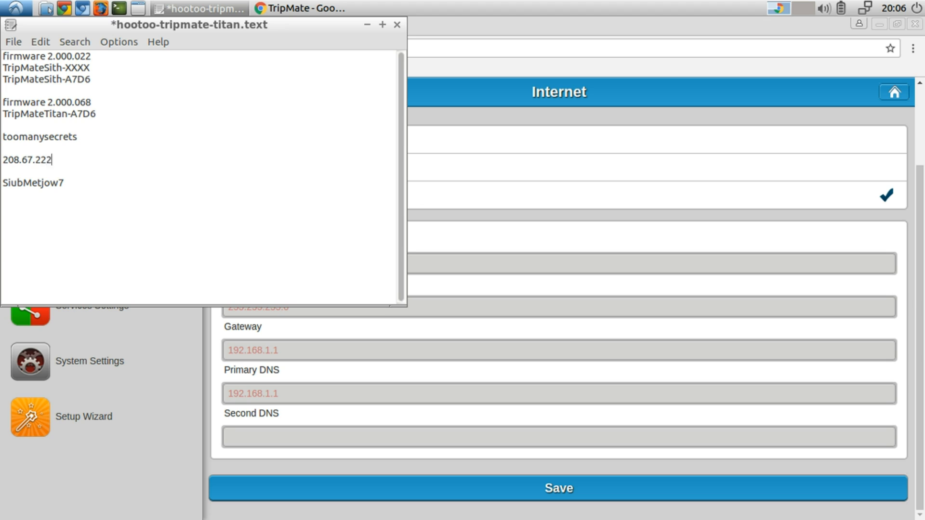
pyautogui.write('.222')
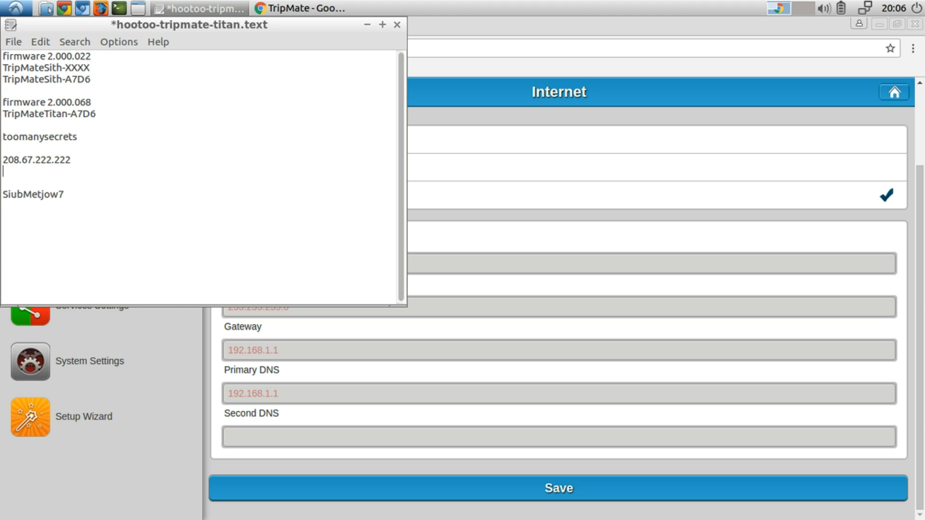
pyautogui.write('208.67.220.220')
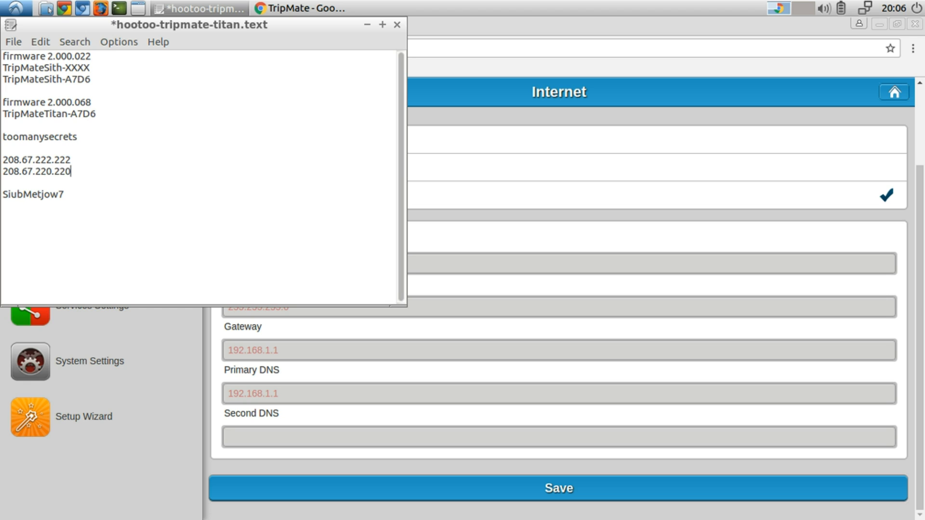
pyautogui.press('Return')
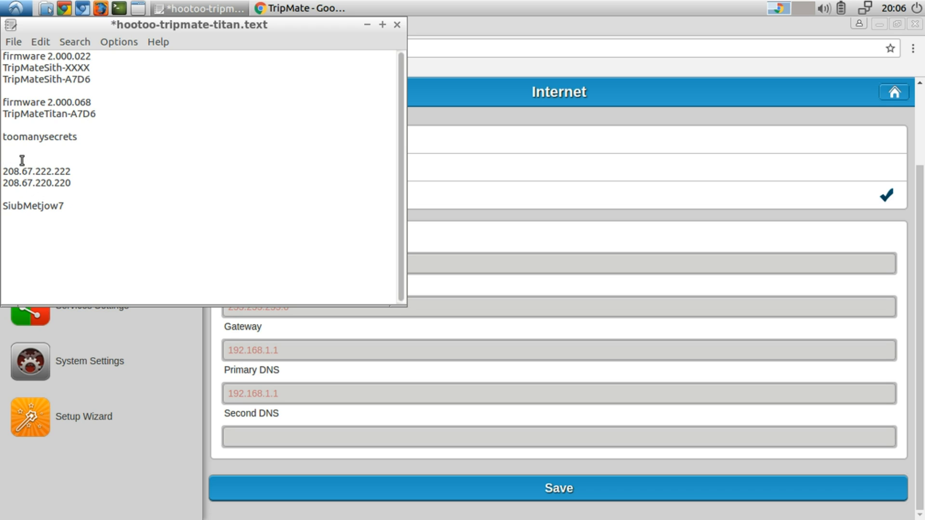
pyautogui.click(6, 160)
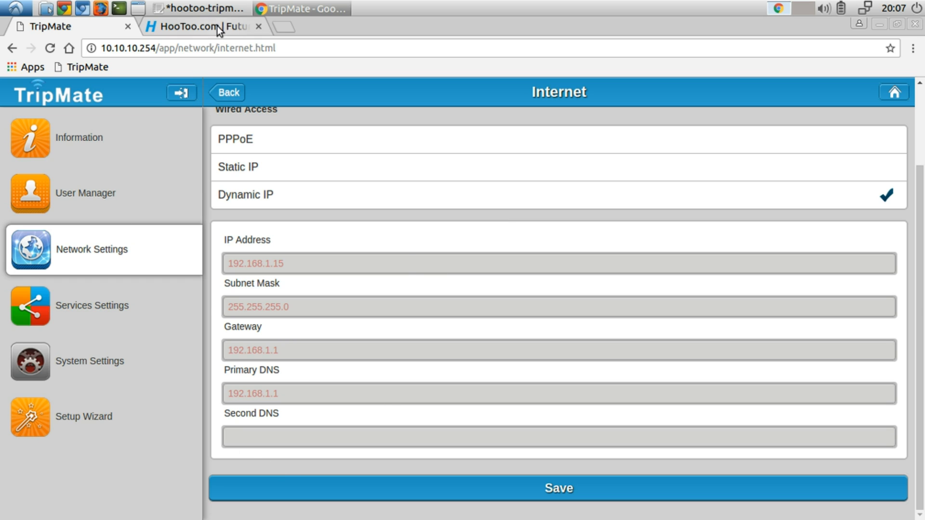
# Scroll through TripMate's Dynamic IP settings, with Second DNS still empty.
pyautogui.click(200, 8)
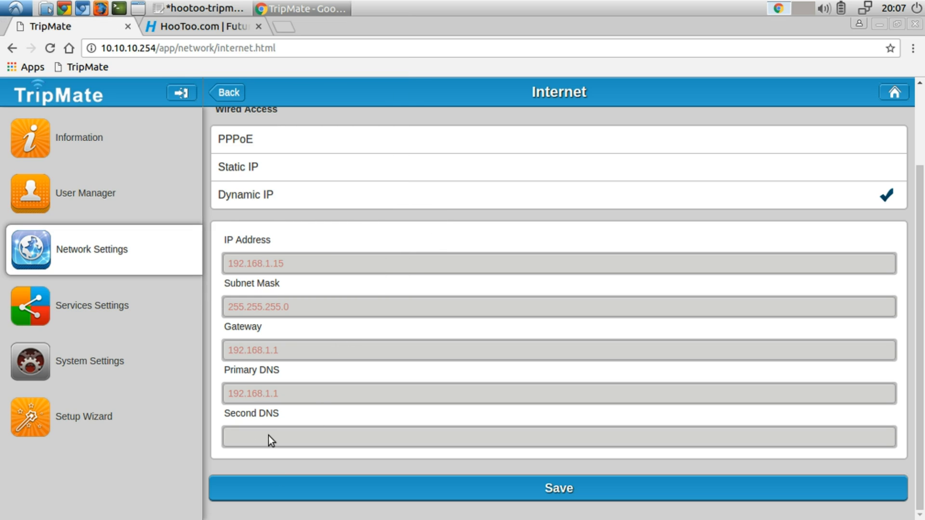
pyautogui.scroll(3)
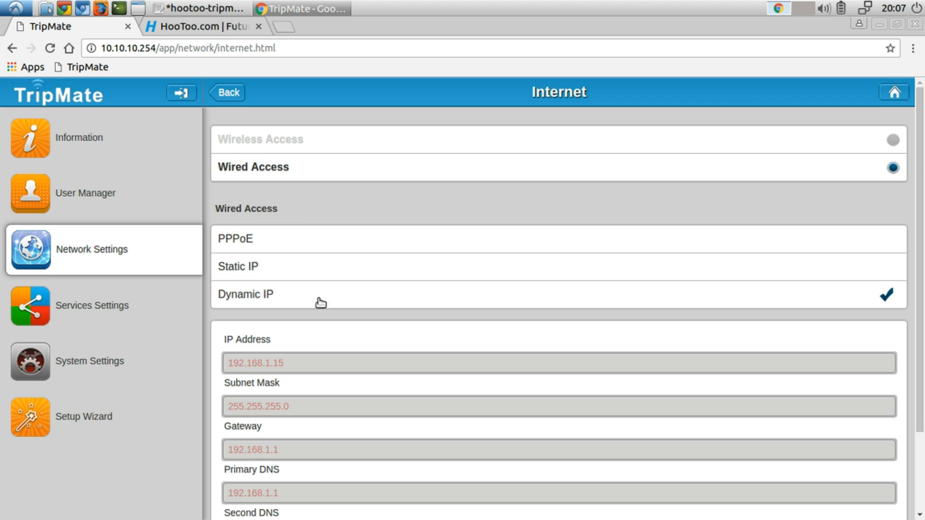
pyautogui.scroll(-3)
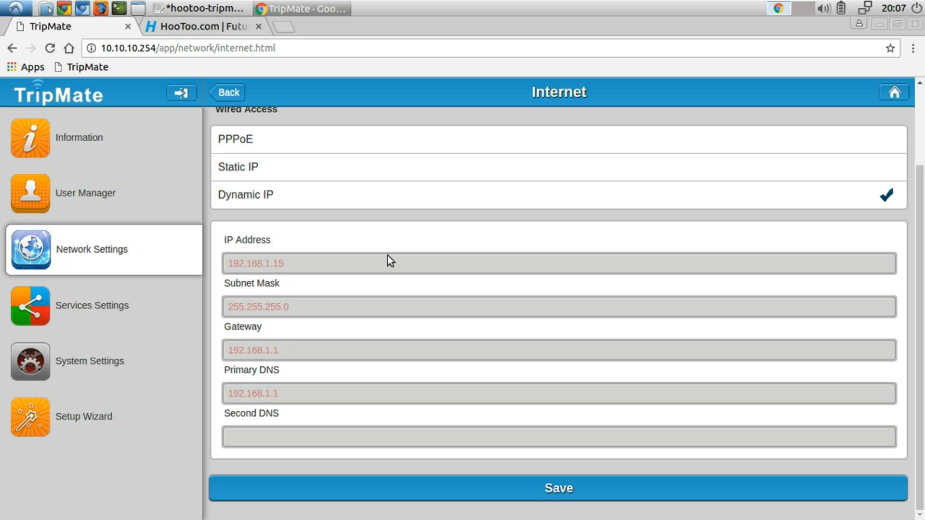
pyautogui.moveTo(266, 440)
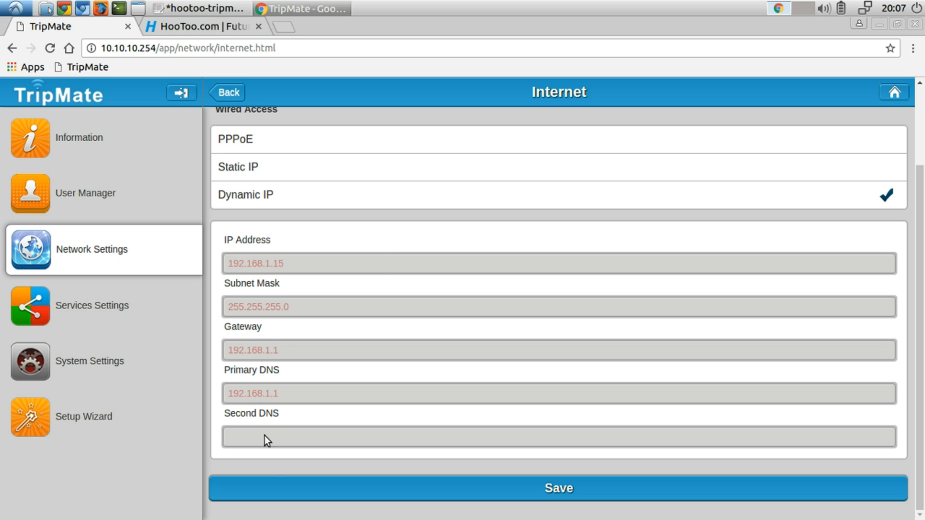
pyautogui.scroll(3)
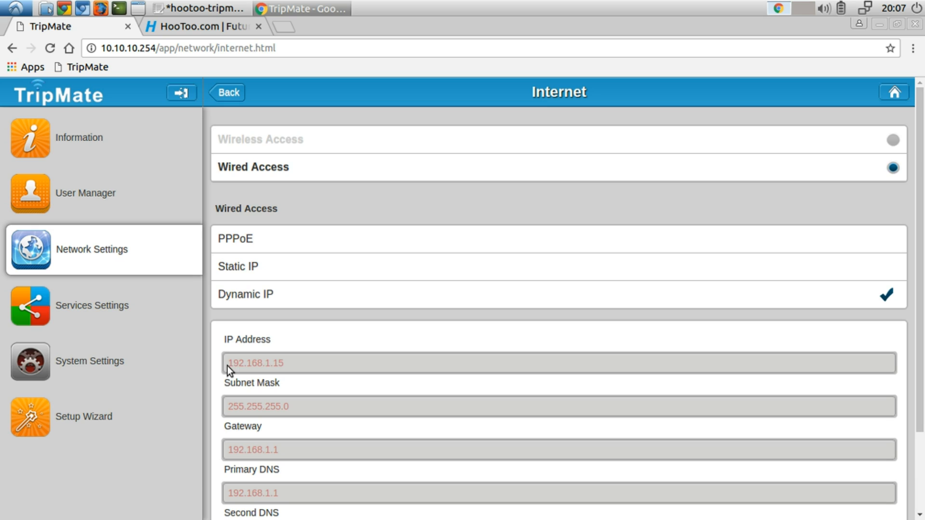
pyautogui.scroll(-3)
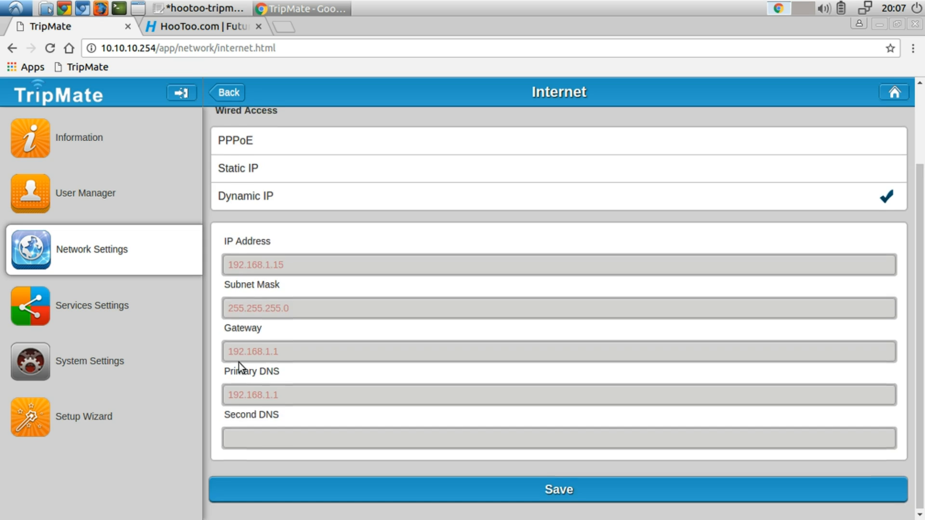
pyautogui.scroll(3)
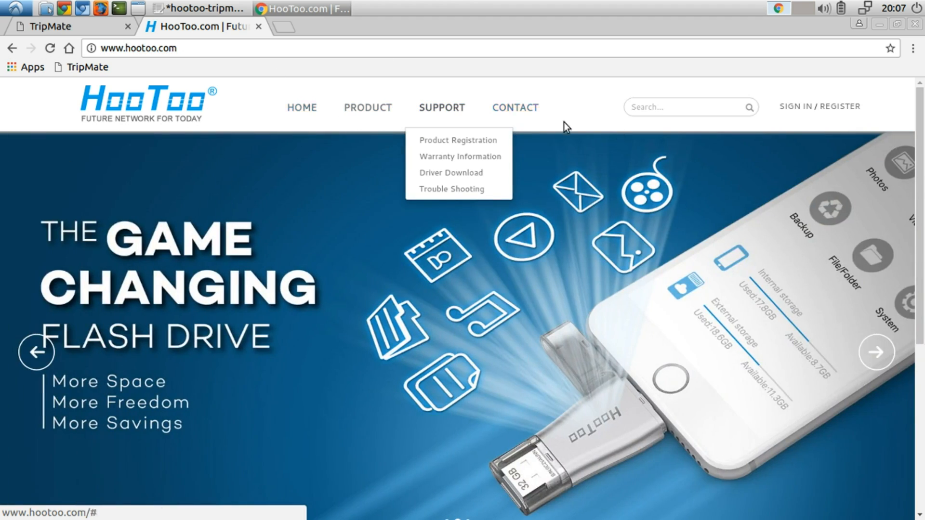
# Open HooToo's Contact Us page, then return to TripMate's Internet page and scroll down.
pyautogui.click(515, 108)
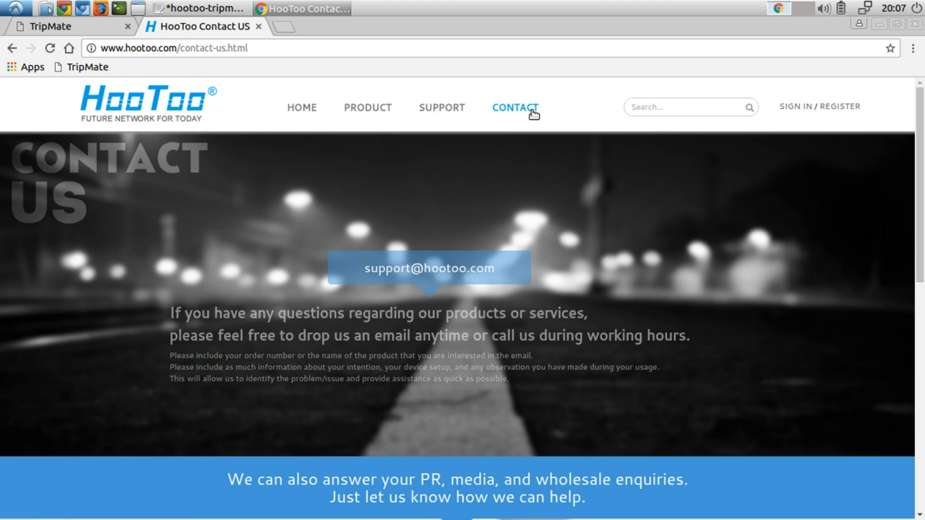
pyautogui.moveTo(77, 18)
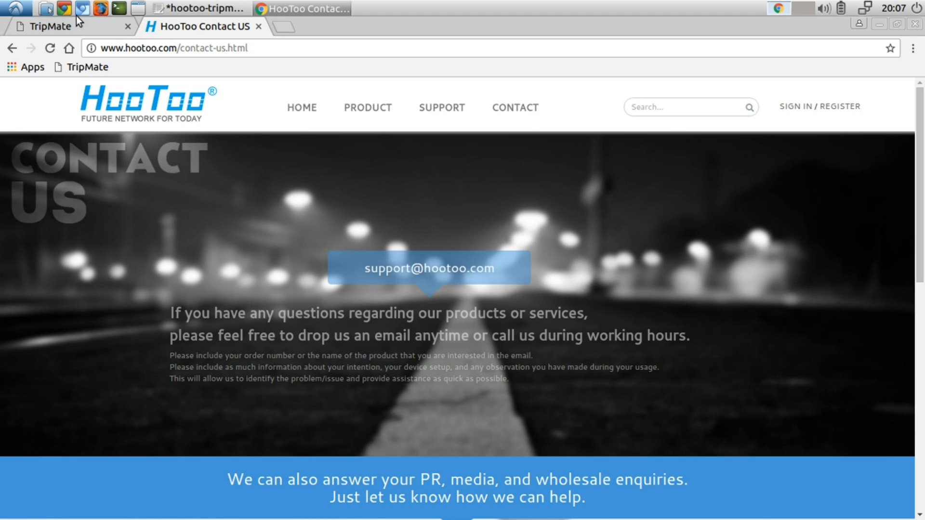
pyautogui.click(56, 27)
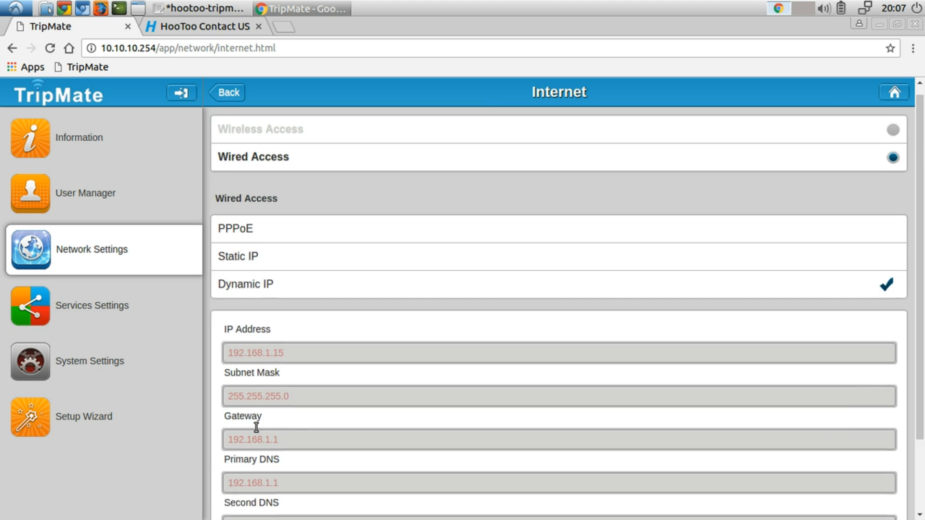
pyautogui.scroll(-3)
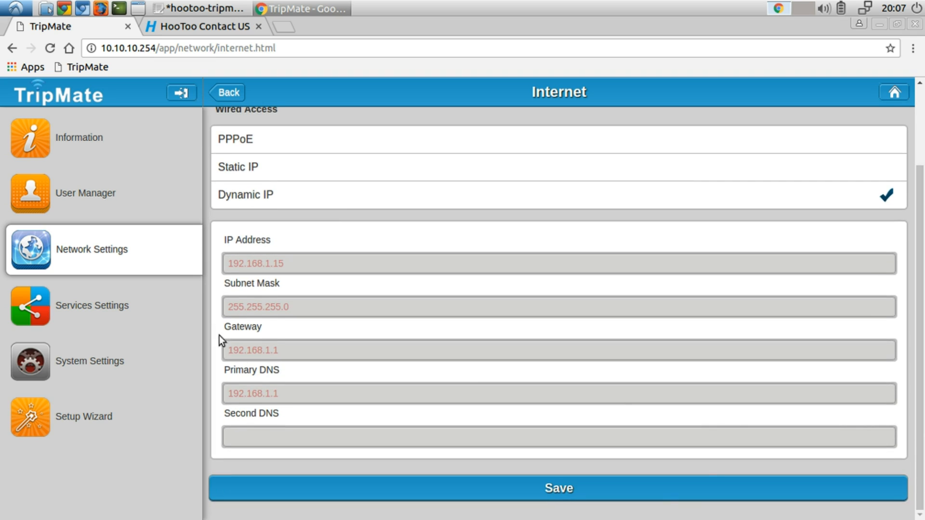